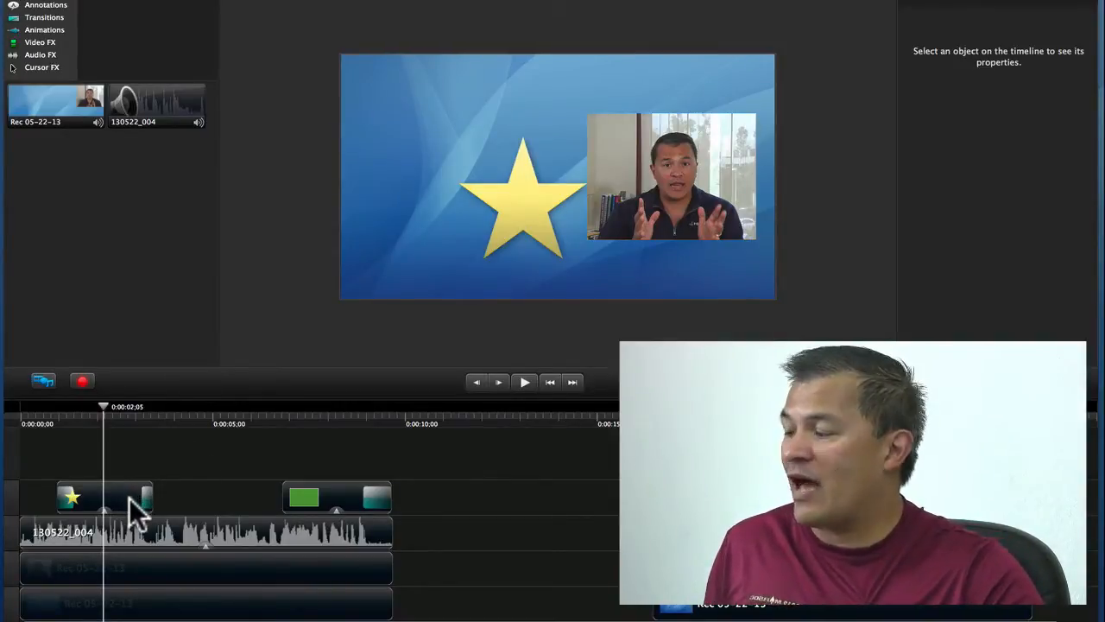
- Select the star callout, then clear the selection and position the playhead for the cut
{"action": "left_click", "coordinate": [104, 498]}
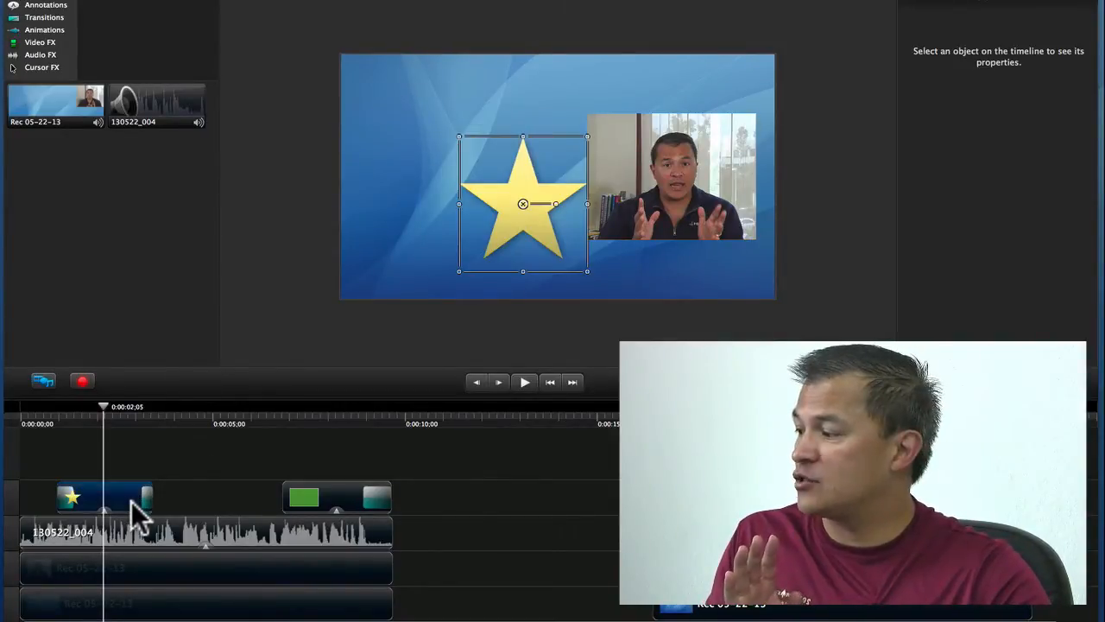
{"action": "left_click", "coordinate": [70, 497]}
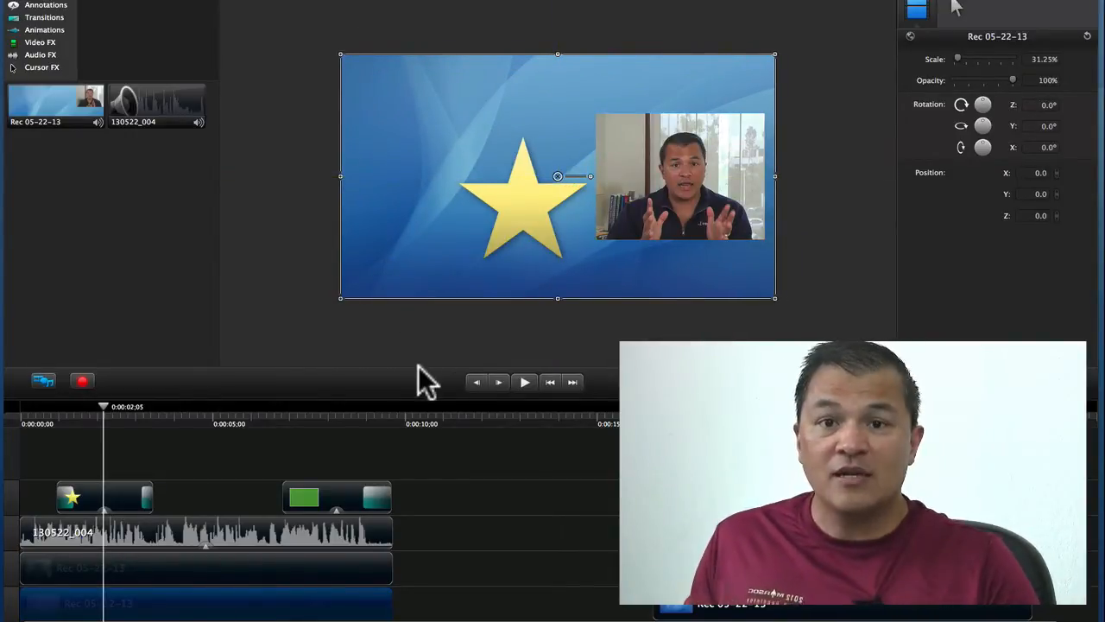
{"action": "mouse_move", "coordinate": [238, 483]}
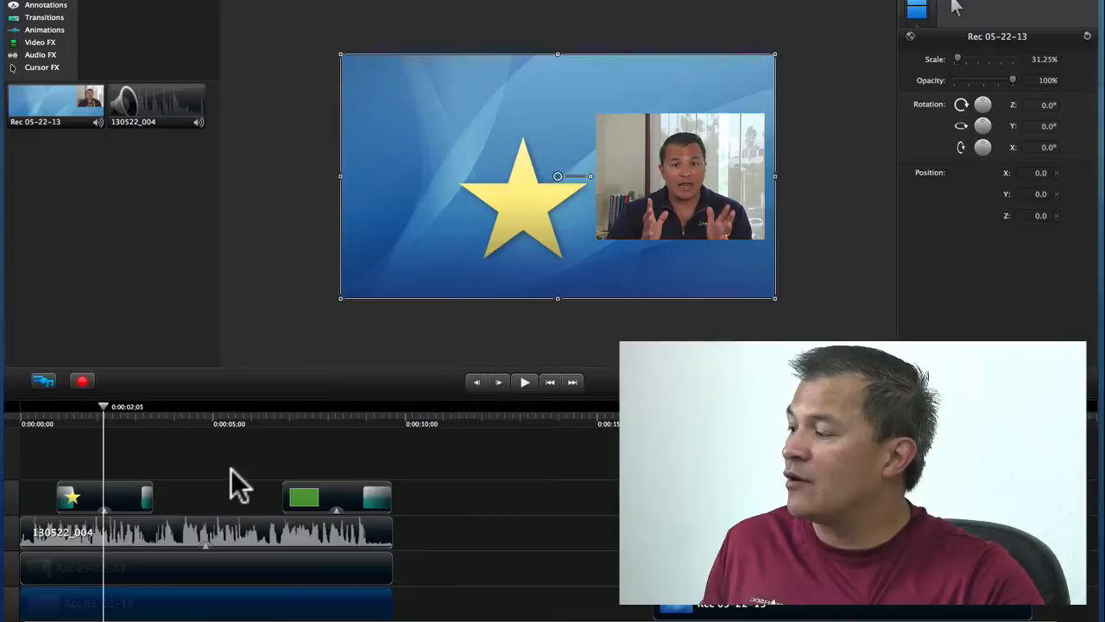
{"action": "left_click", "coordinate": [193, 452]}
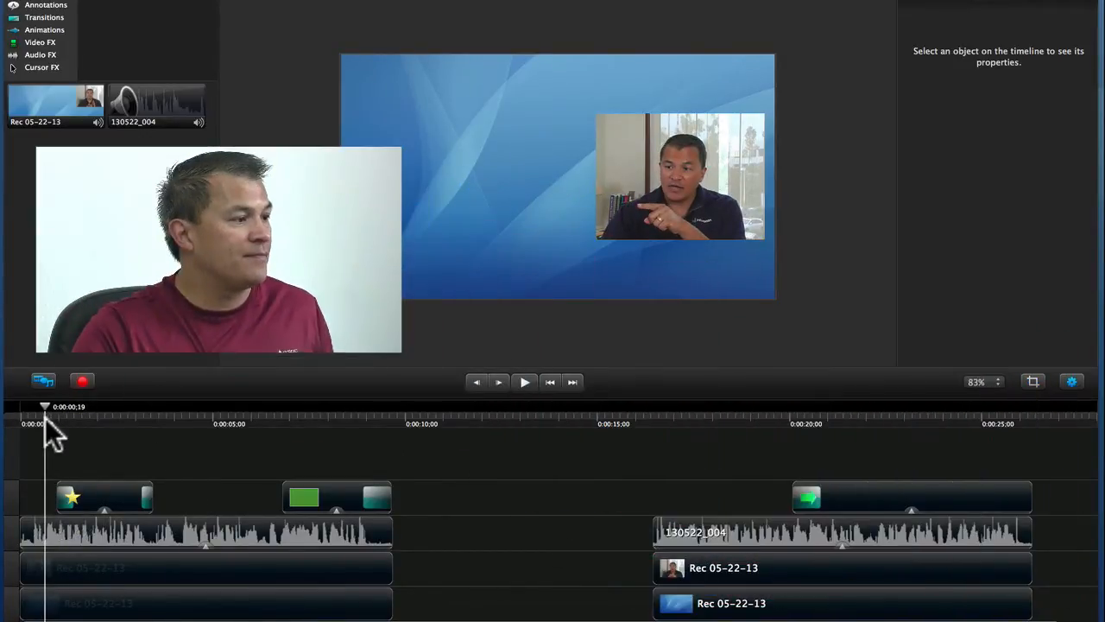
{"action": "left_click", "coordinate": [525, 382]}
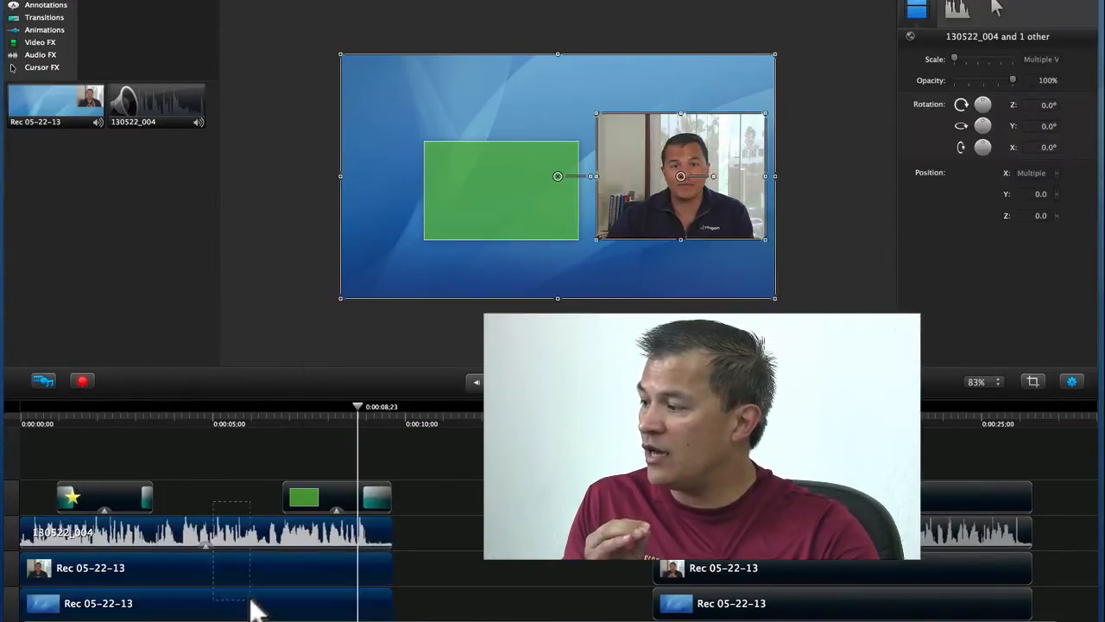
- Use Split All At Playhead to cut the recording and audio tracks into separate pieces
{"action": "left_click", "coordinate": [179, 406]}
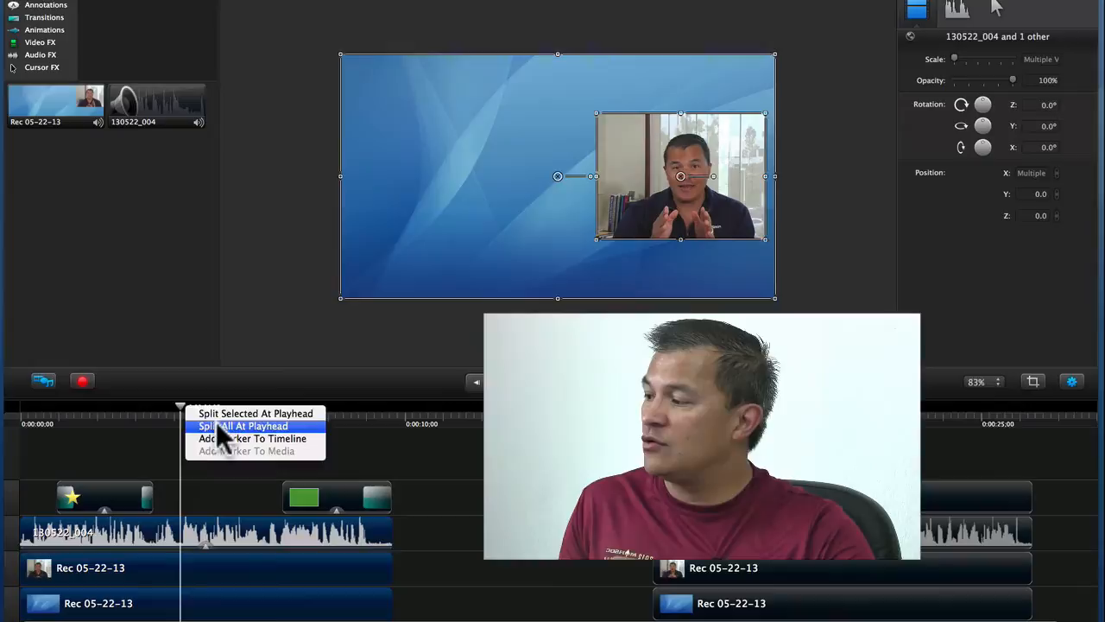
{"action": "left_click", "coordinate": [243, 425]}
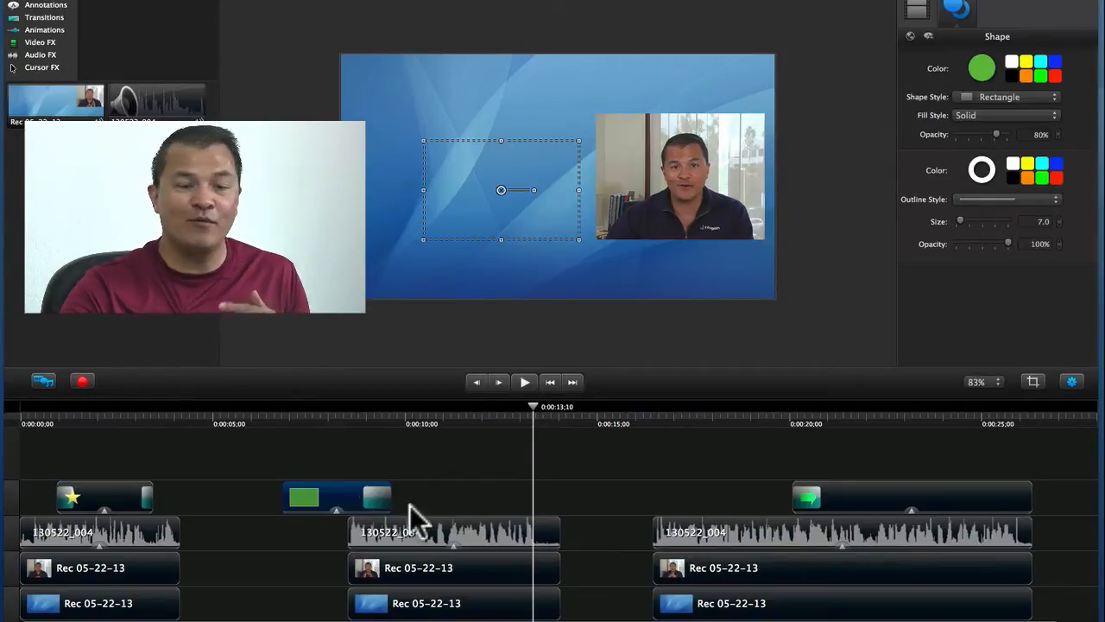
{"action": "mouse_move", "coordinate": [331, 588]}
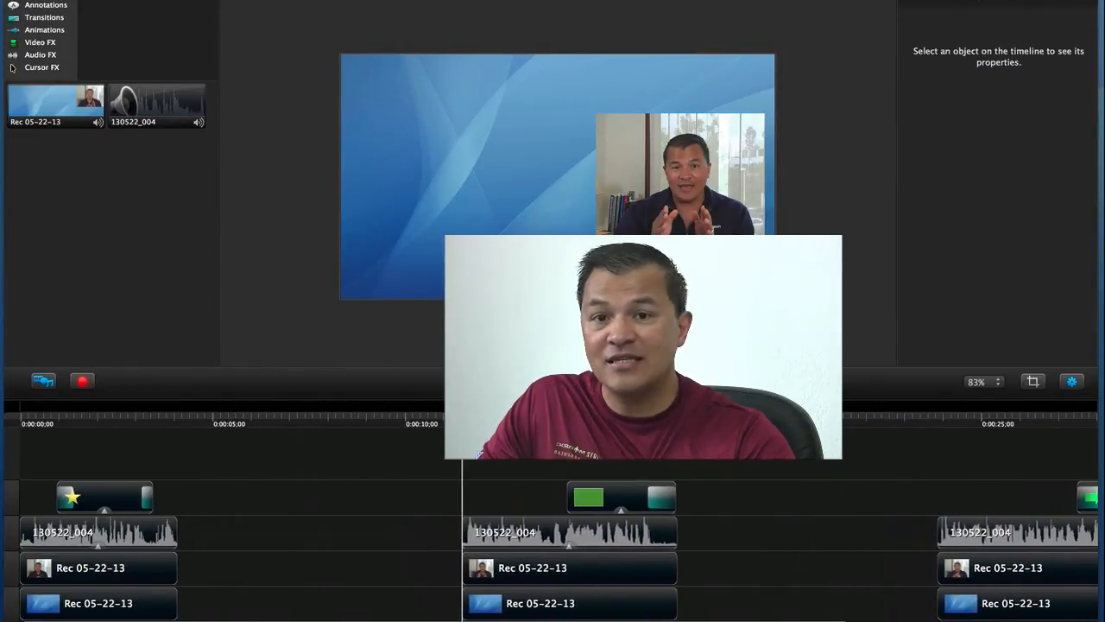
- Move the playhead to around 23 seconds where the gaps between split clips now sit
{"action": "left_click", "coordinate": [936, 424]}
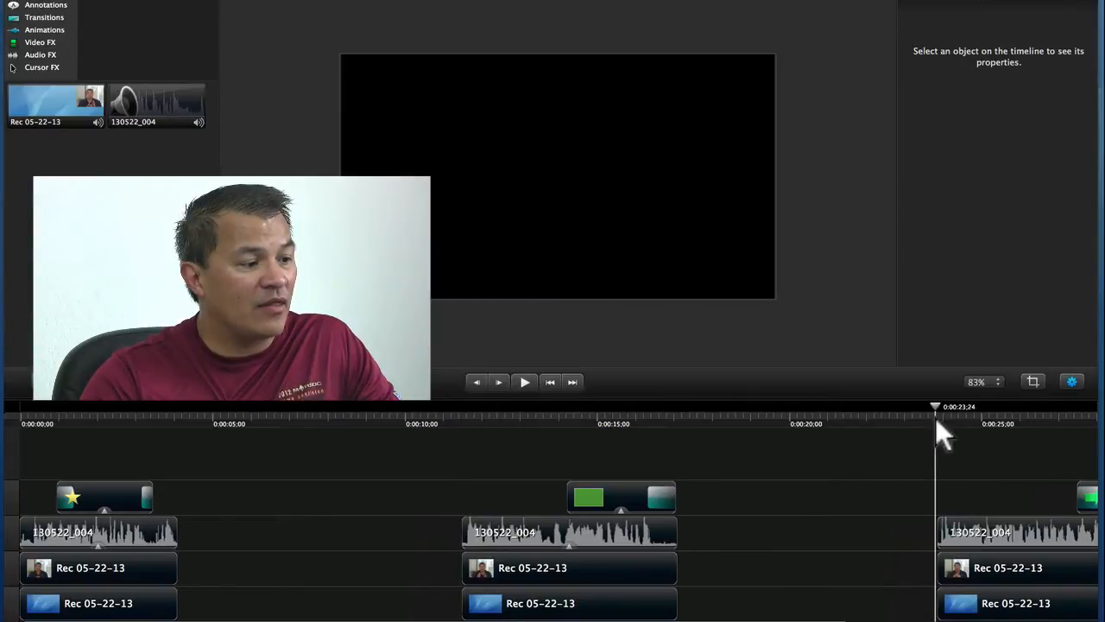
- Preview the edited sequence, then select the green box callout with the clips beneath to check alignment
{"action": "left_click", "coordinate": [525, 382]}
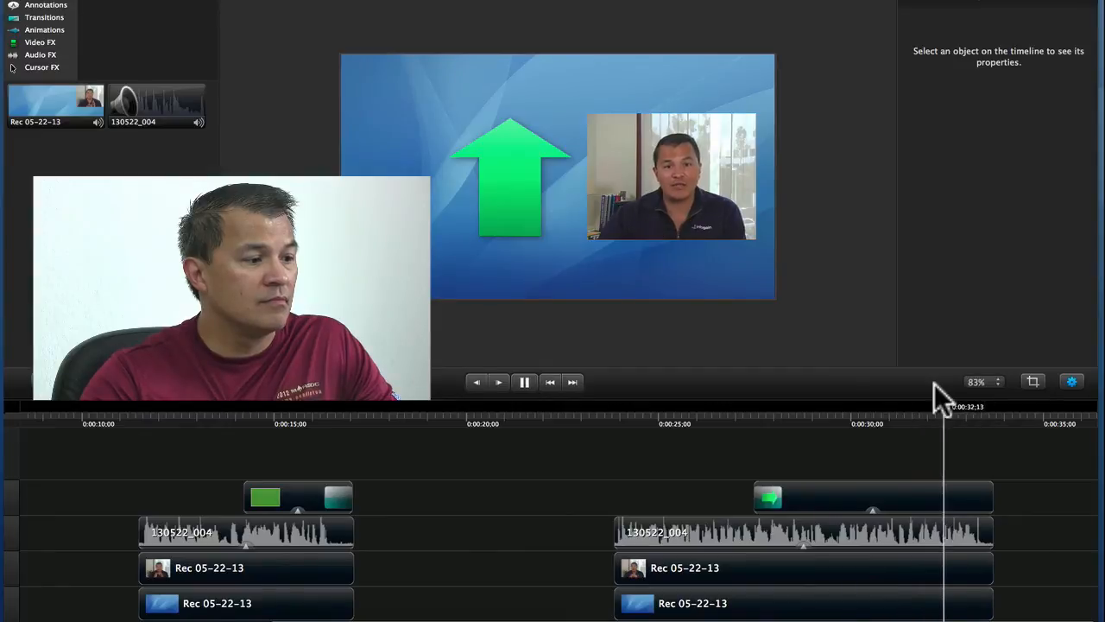
{"action": "left_click", "coordinate": [525, 382]}
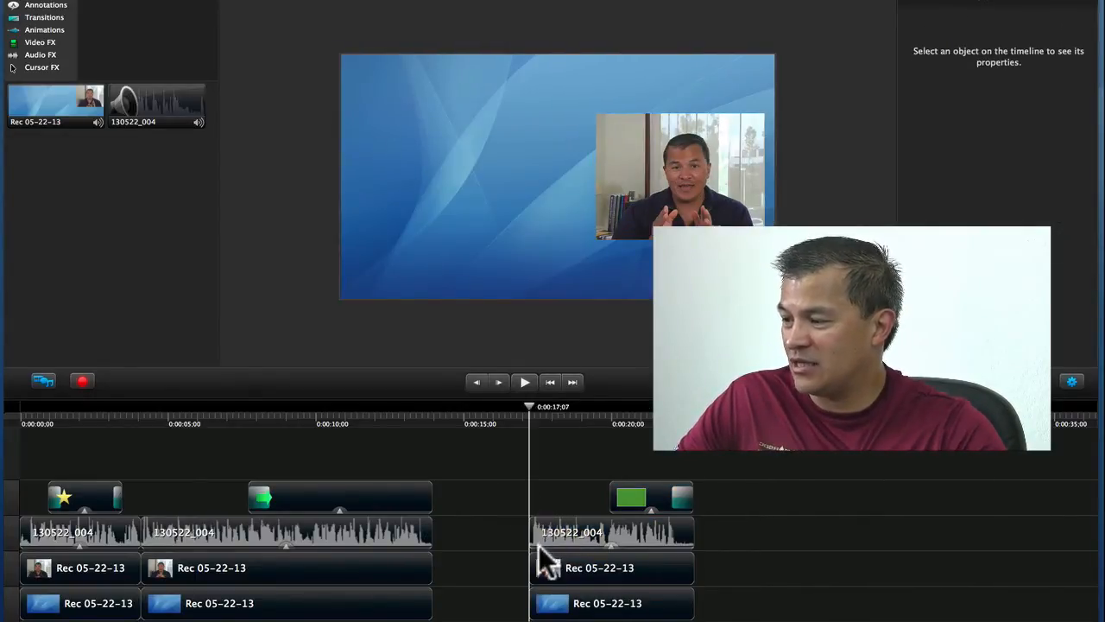
{"action": "left_click", "coordinate": [651, 497]}
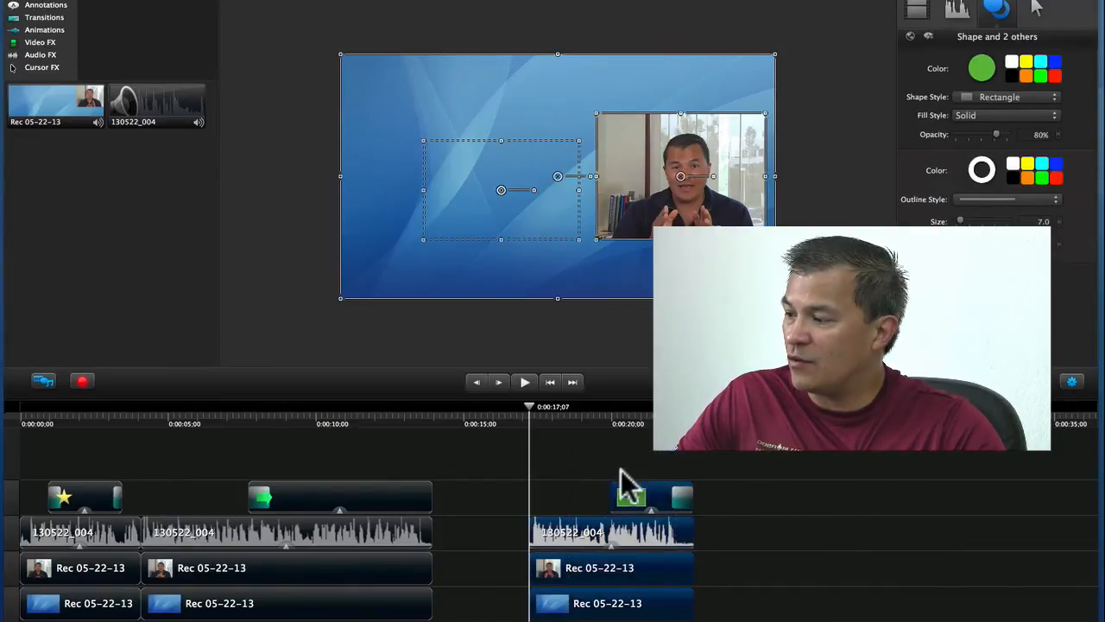